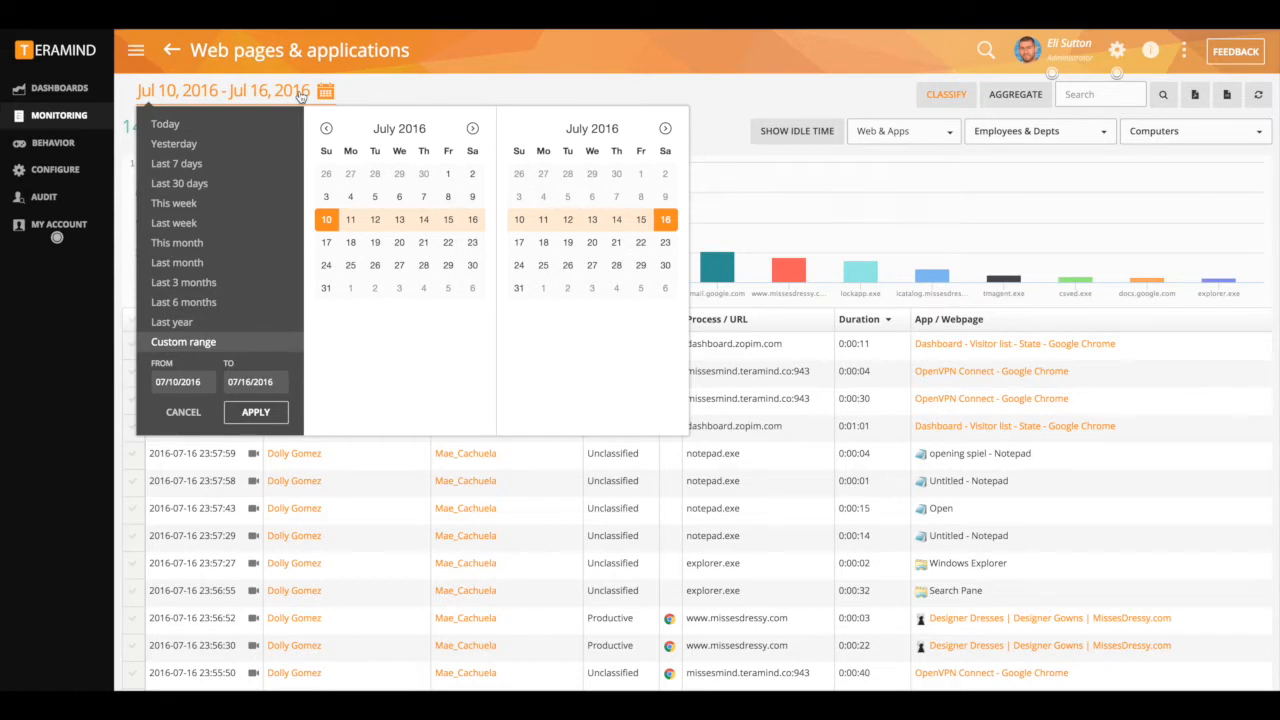
{"action": "mouse_move", "coordinate": [716, 270]}
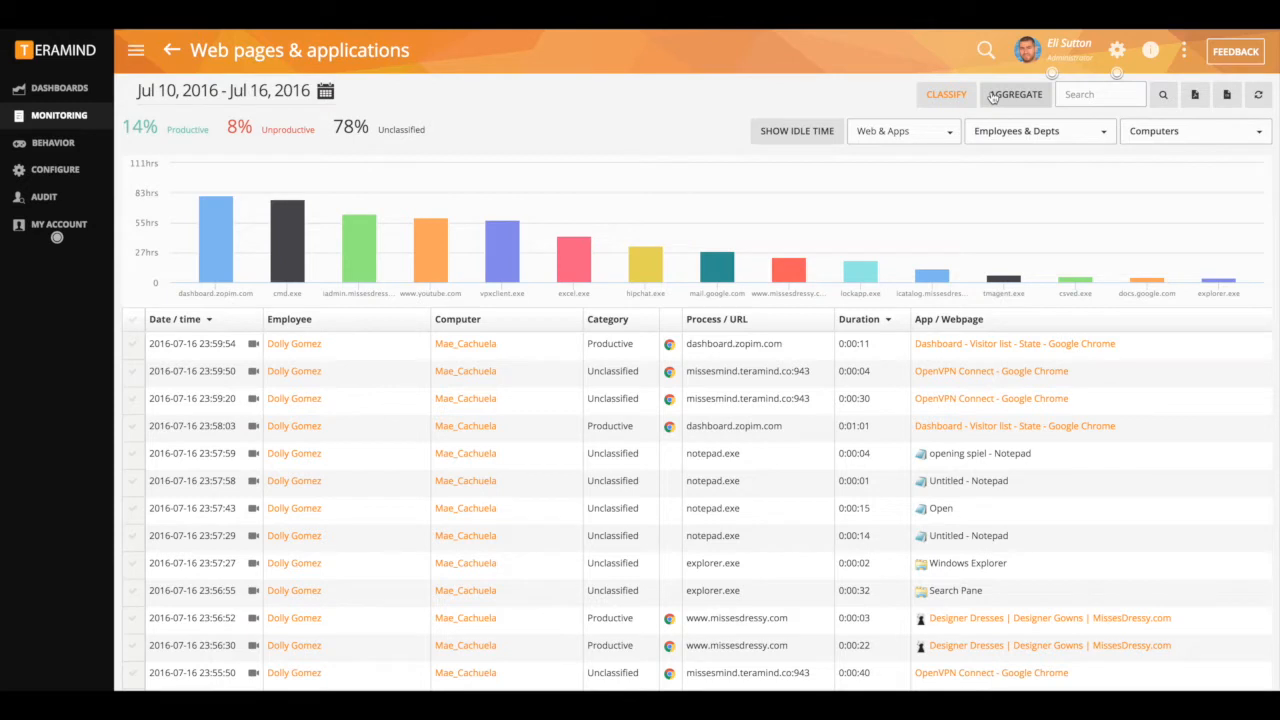
{"action": "mouse_move", "coordinate": [1018, 132]}
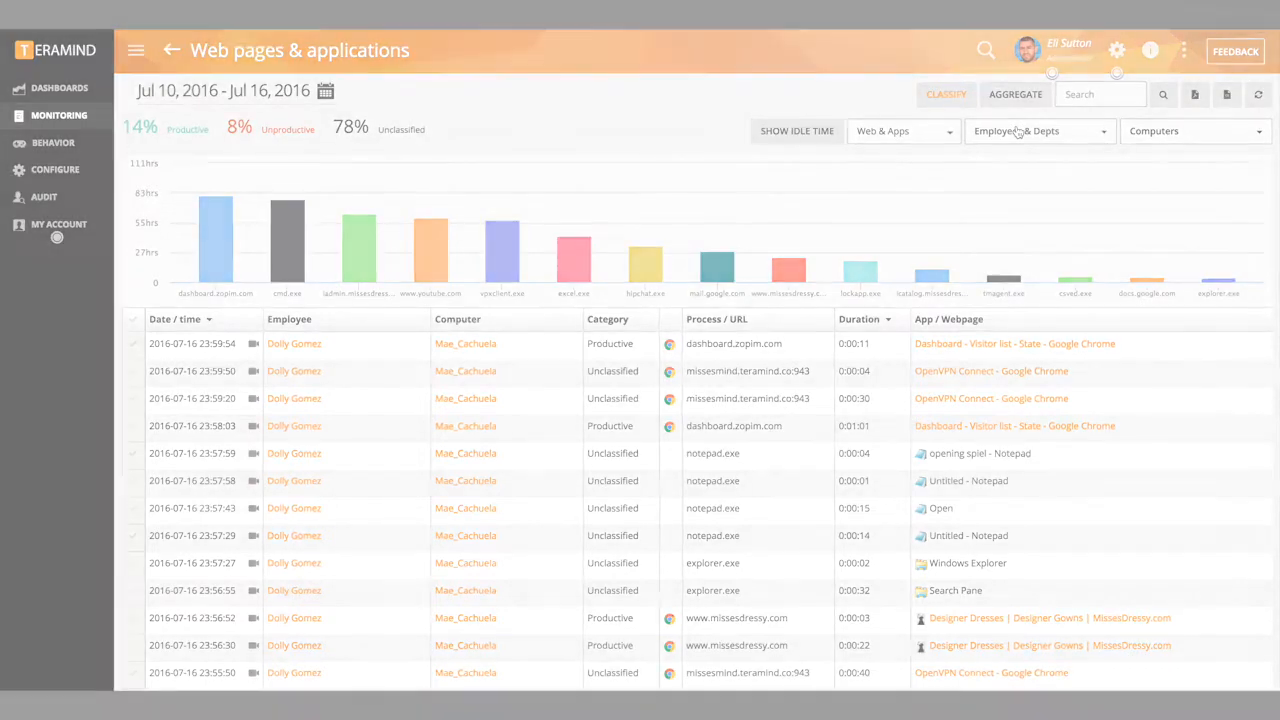
{"action": "left_click", "coordinate": [900, 130]}
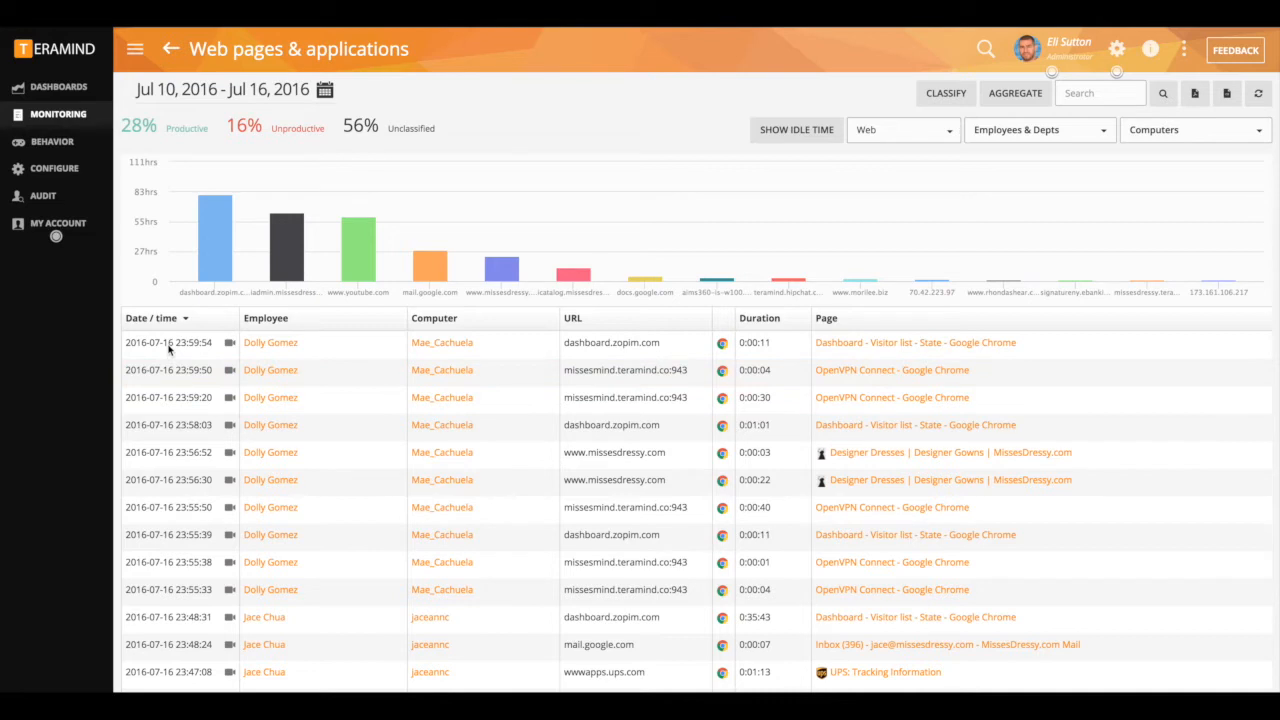
{"action": "mouse_move", "coordinate": [612, 344]}
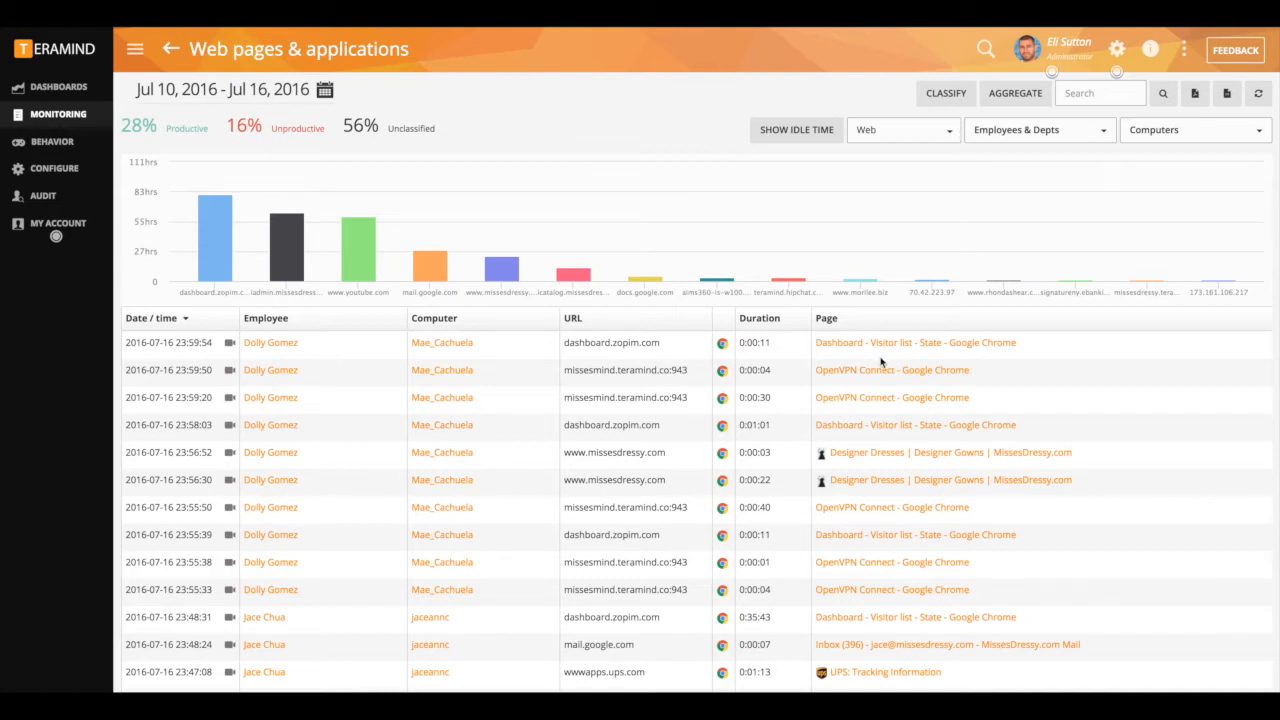
{"action": "mouse_move", "coordinate": [276, 356]}
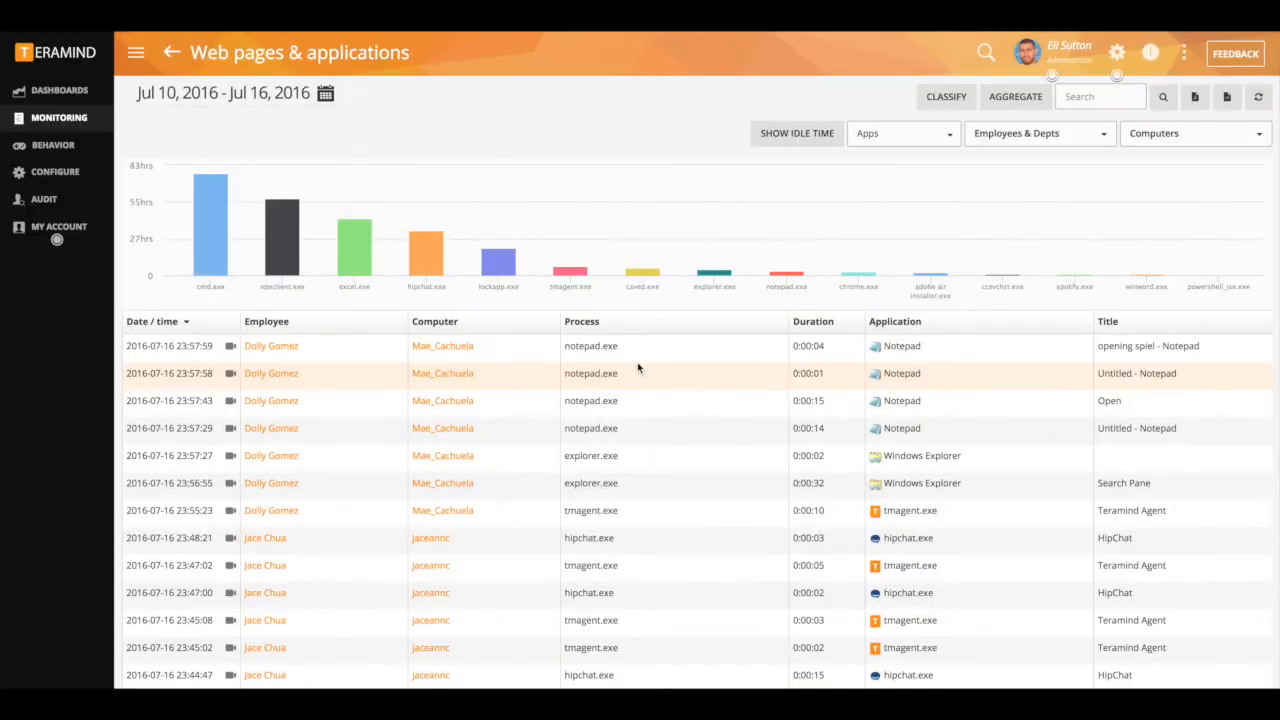
{"action": "mouse_move", "coordinate": [670, 362]}
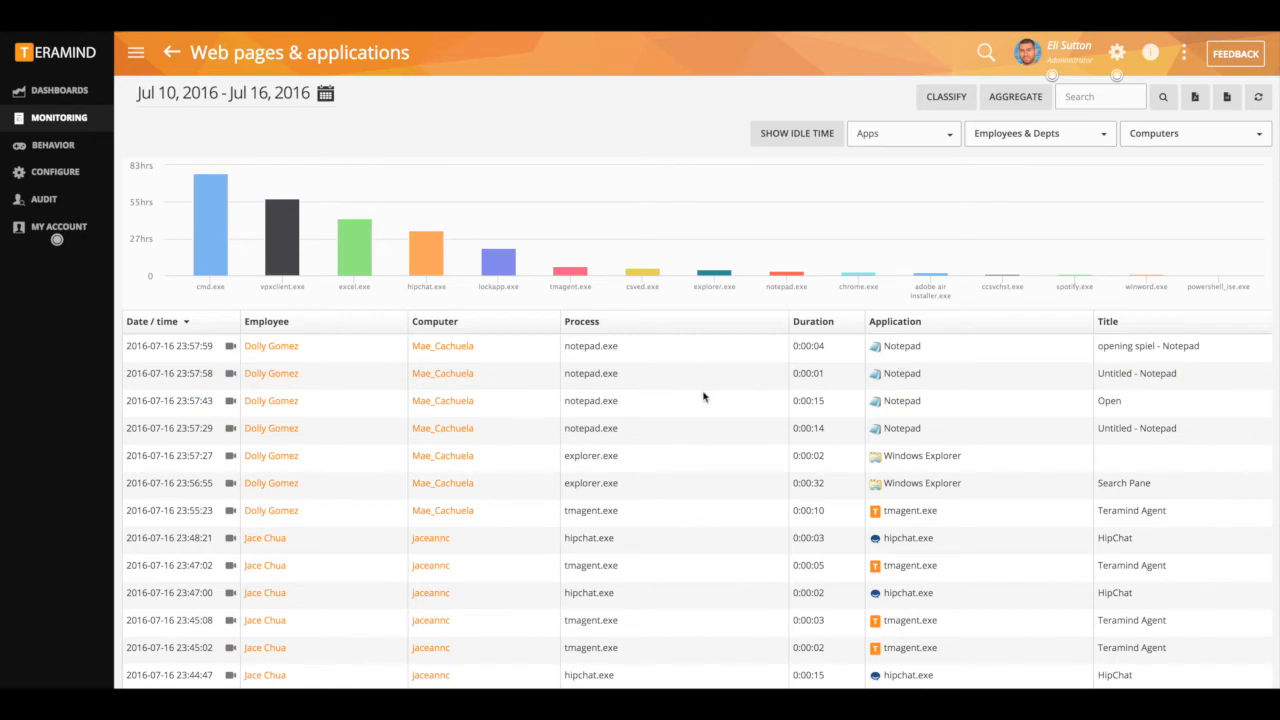
{"action": "mouse_move", "coordinate": [800, 404]}
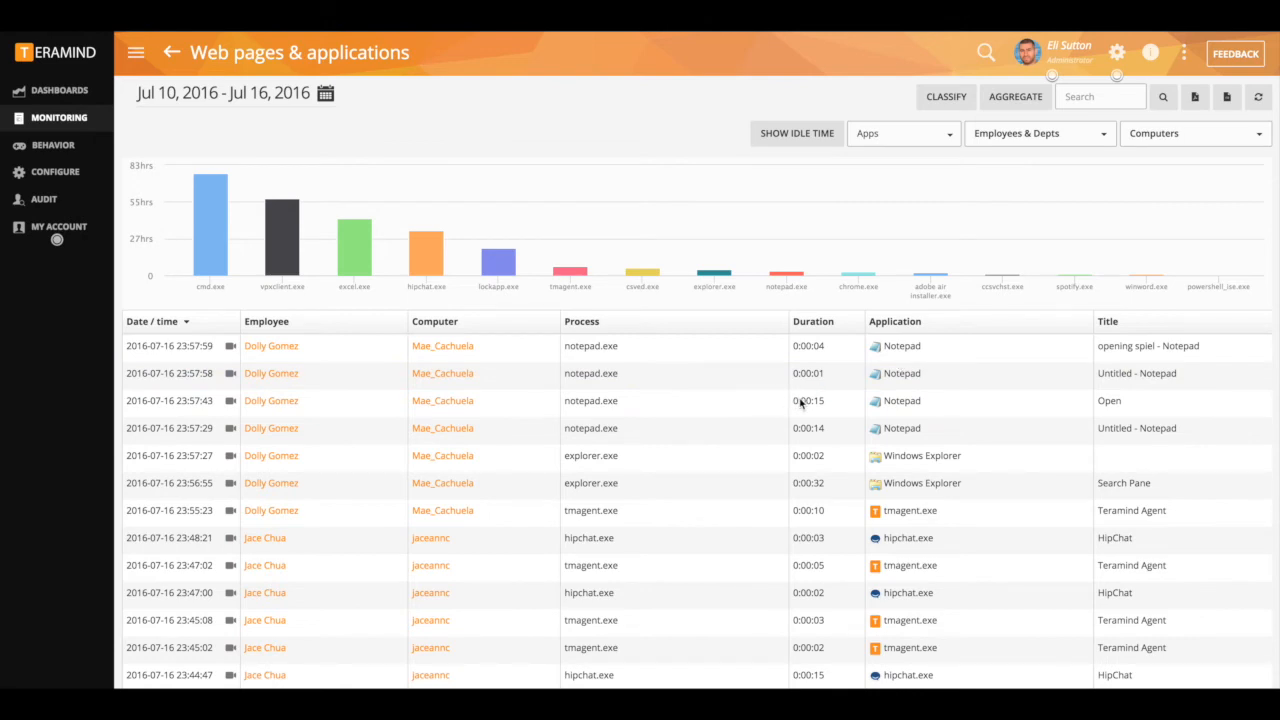
{"action": "mouse_move", "coordinate": [724, 396]}
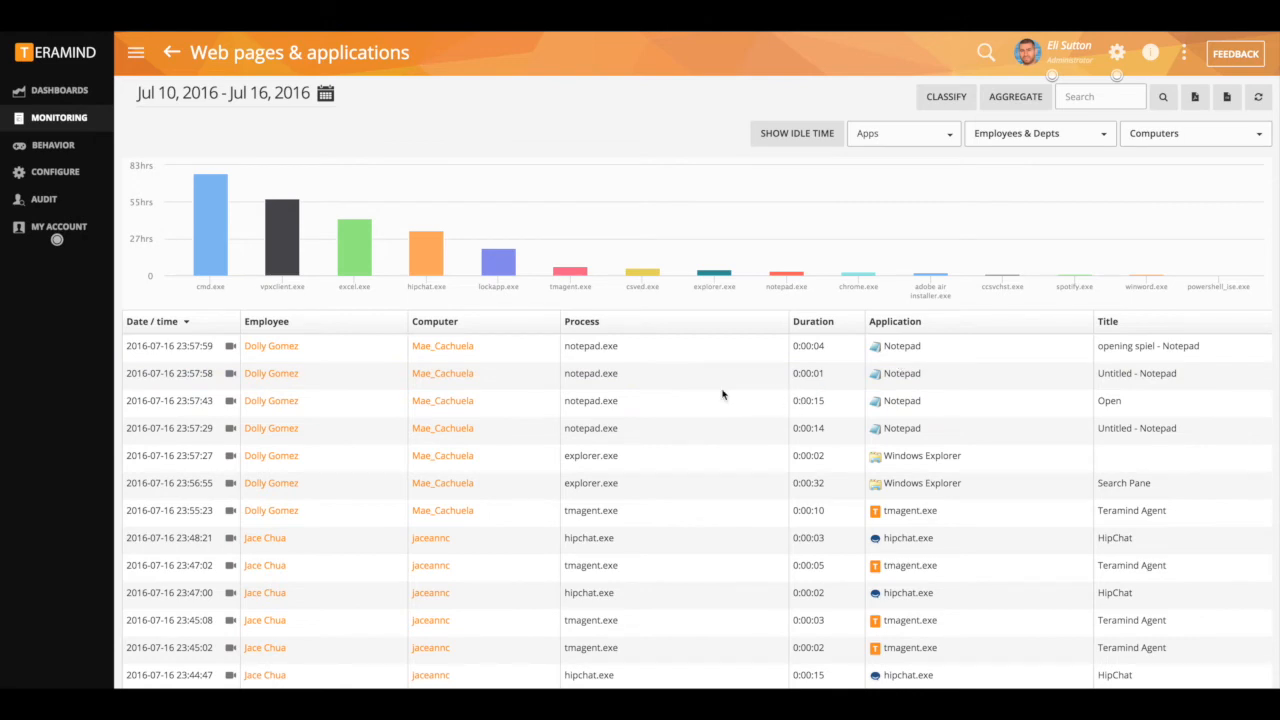
{"action": "mouse_move", "coordinate": [240, 382]}
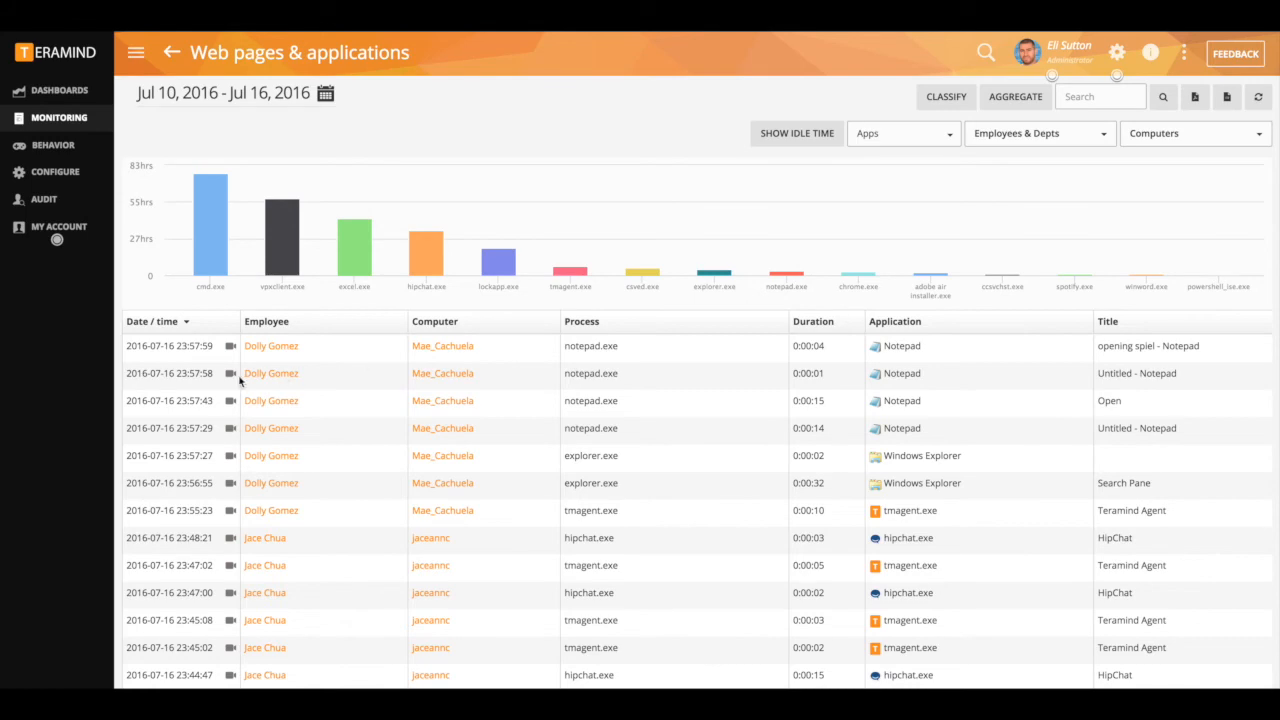